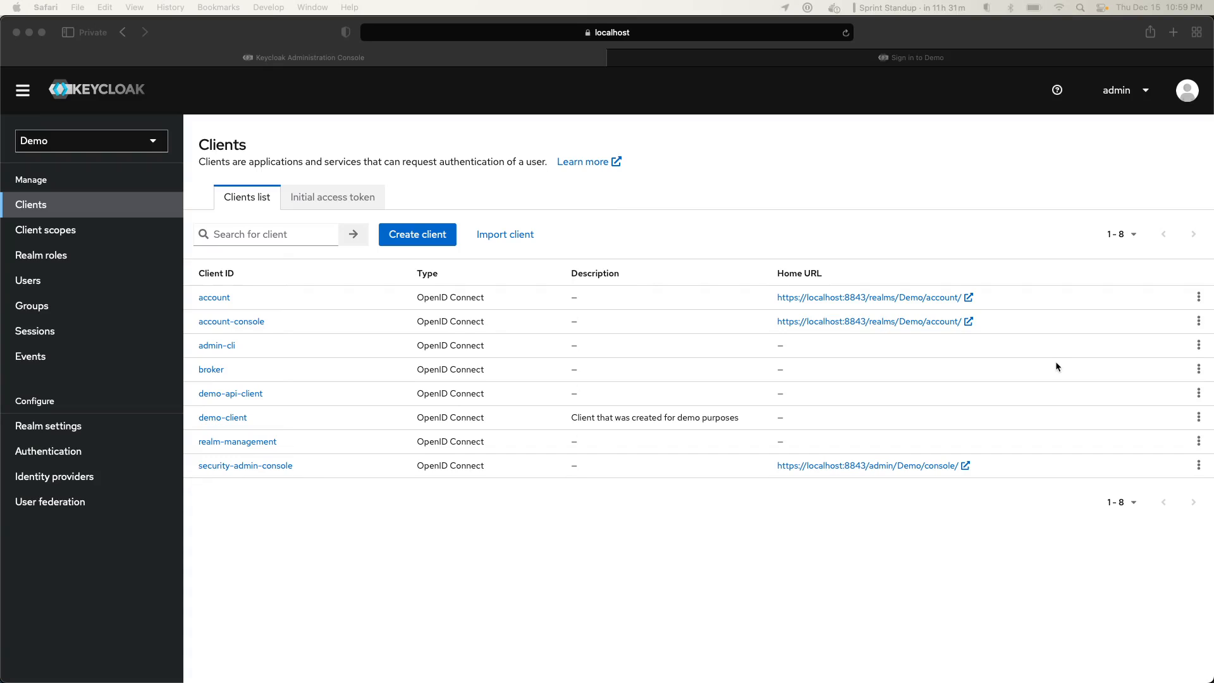
mouse_move(739, 6)
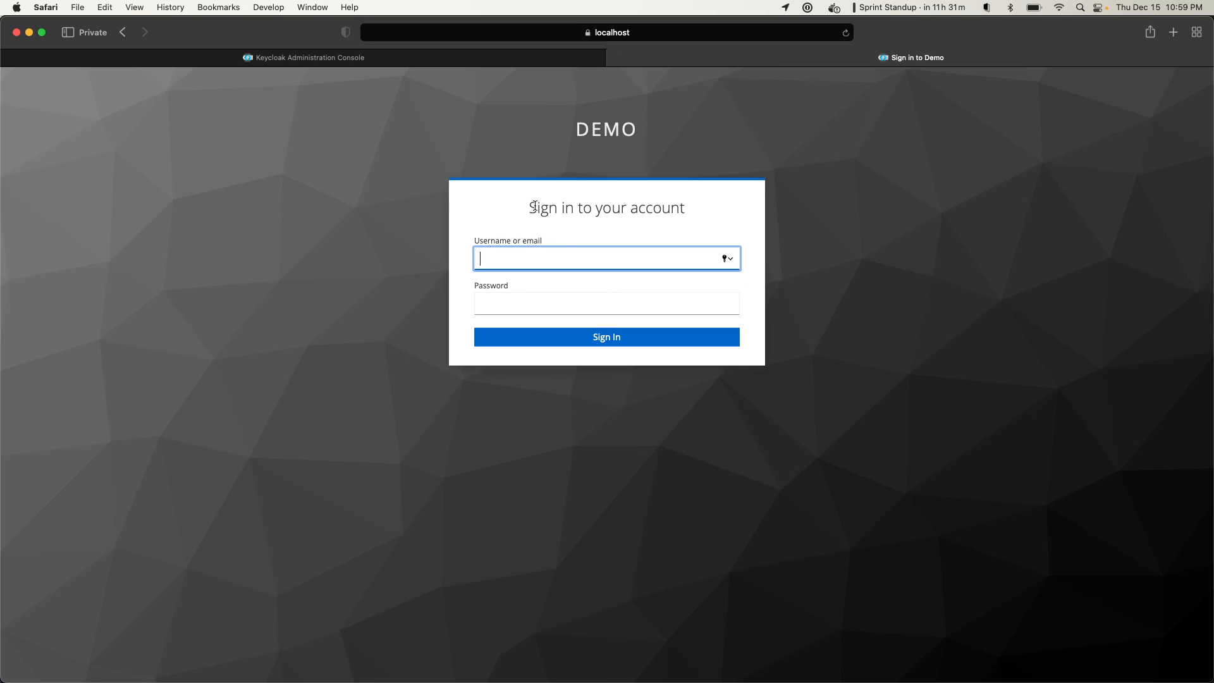
mouse_move(611, 238)
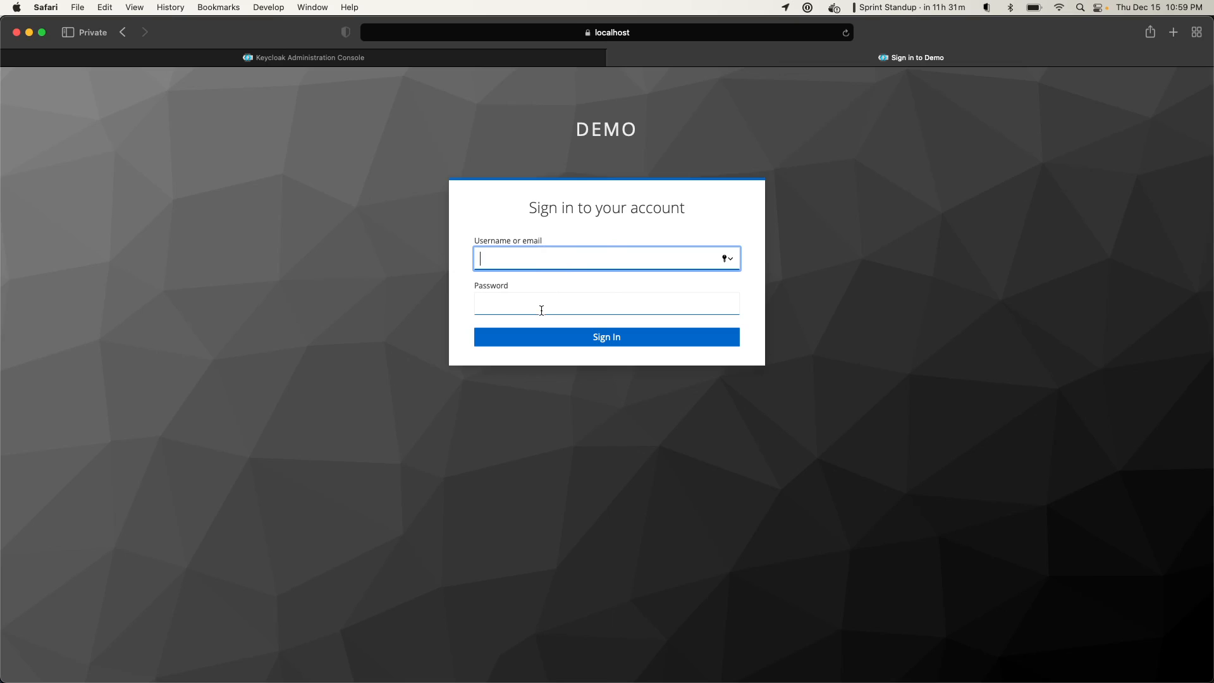
mouse_move(493, 372)
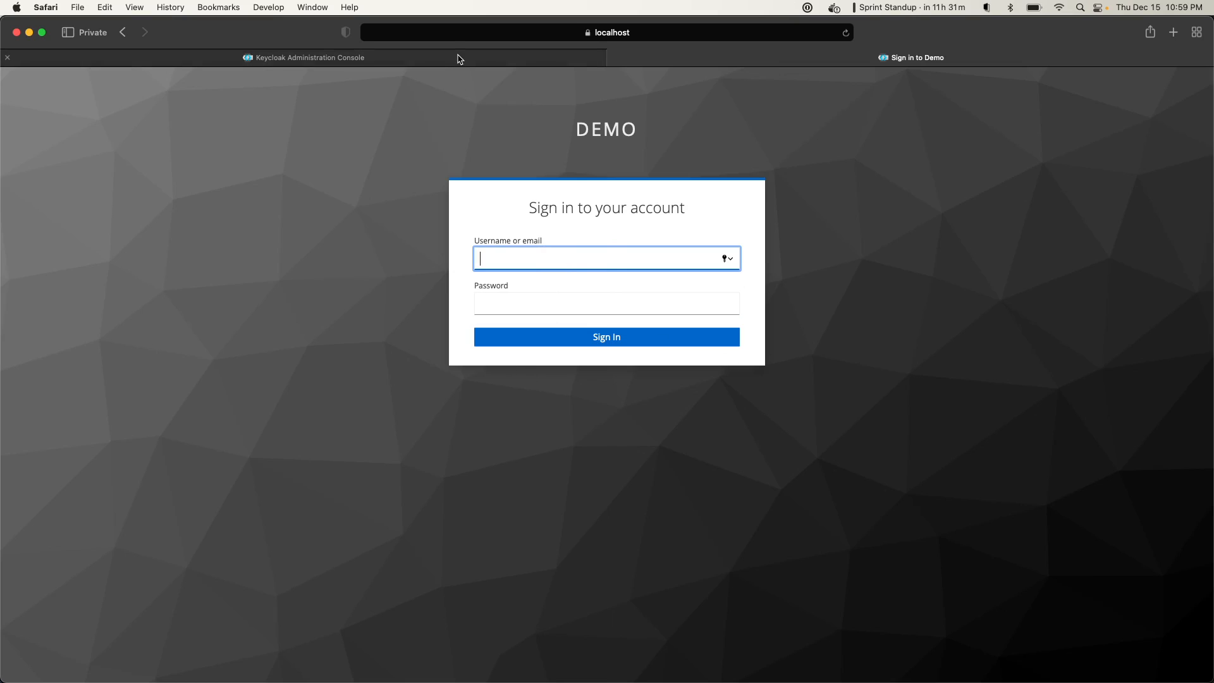
Check the Demo sign-in page, then return to the admin console
left_click(303, 57)
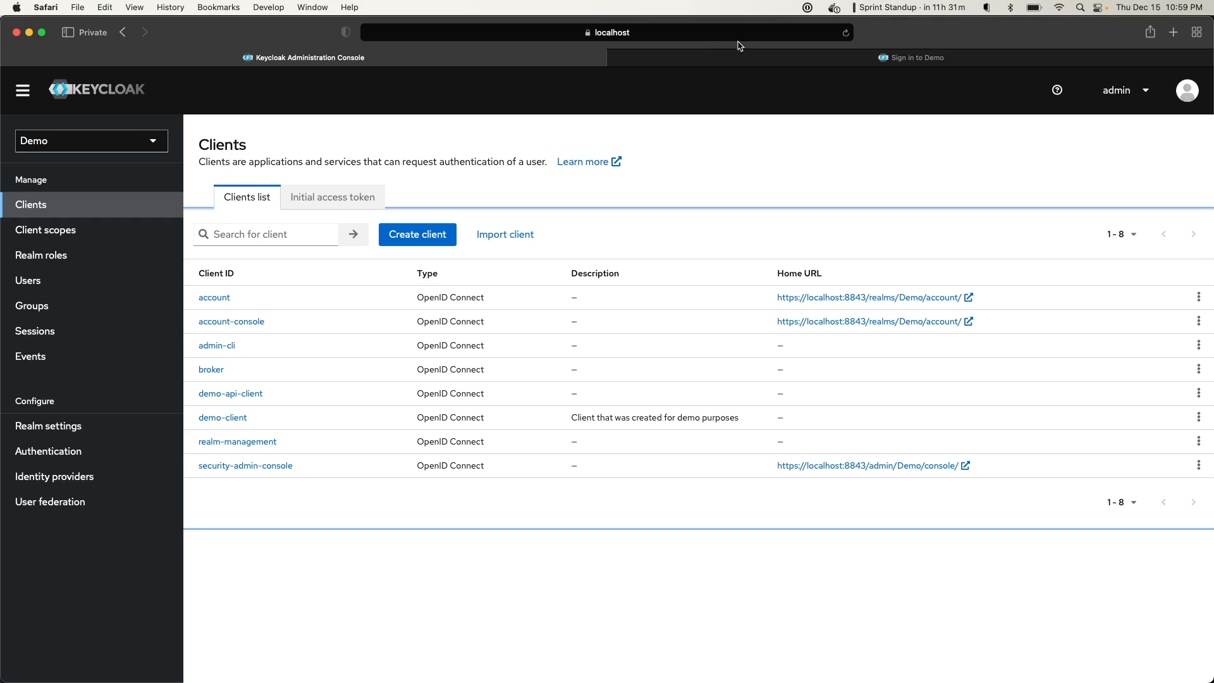
left_click(911, 57)
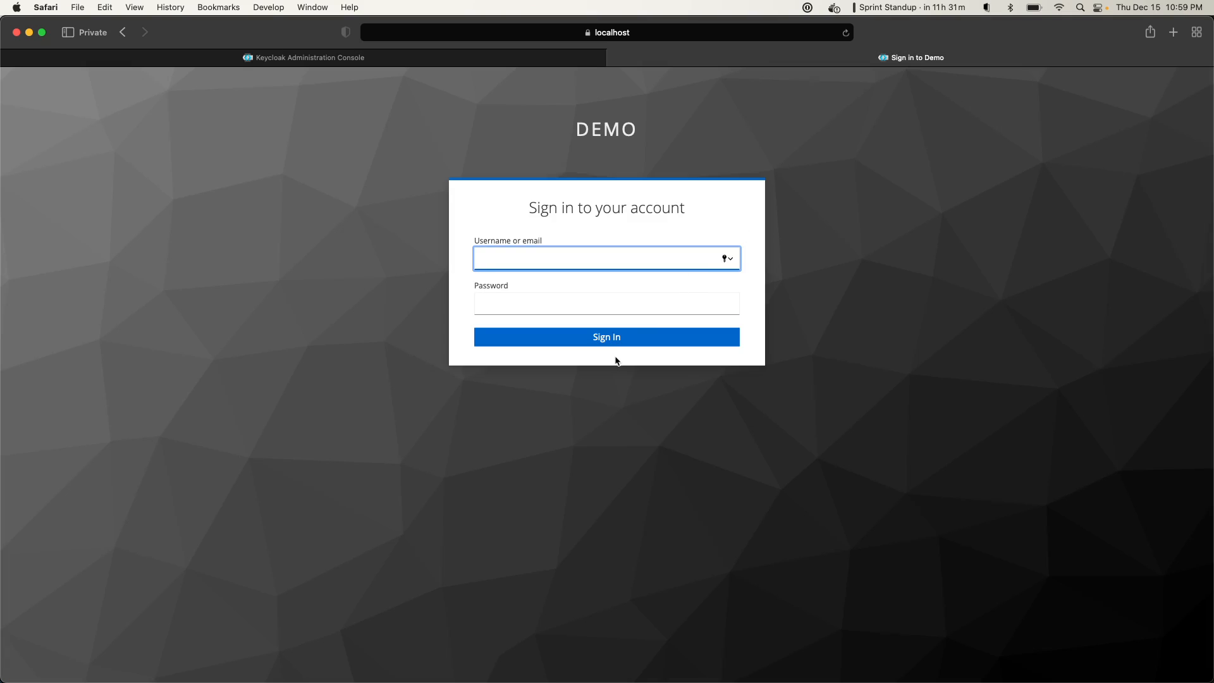
mouse_move(303, 58)
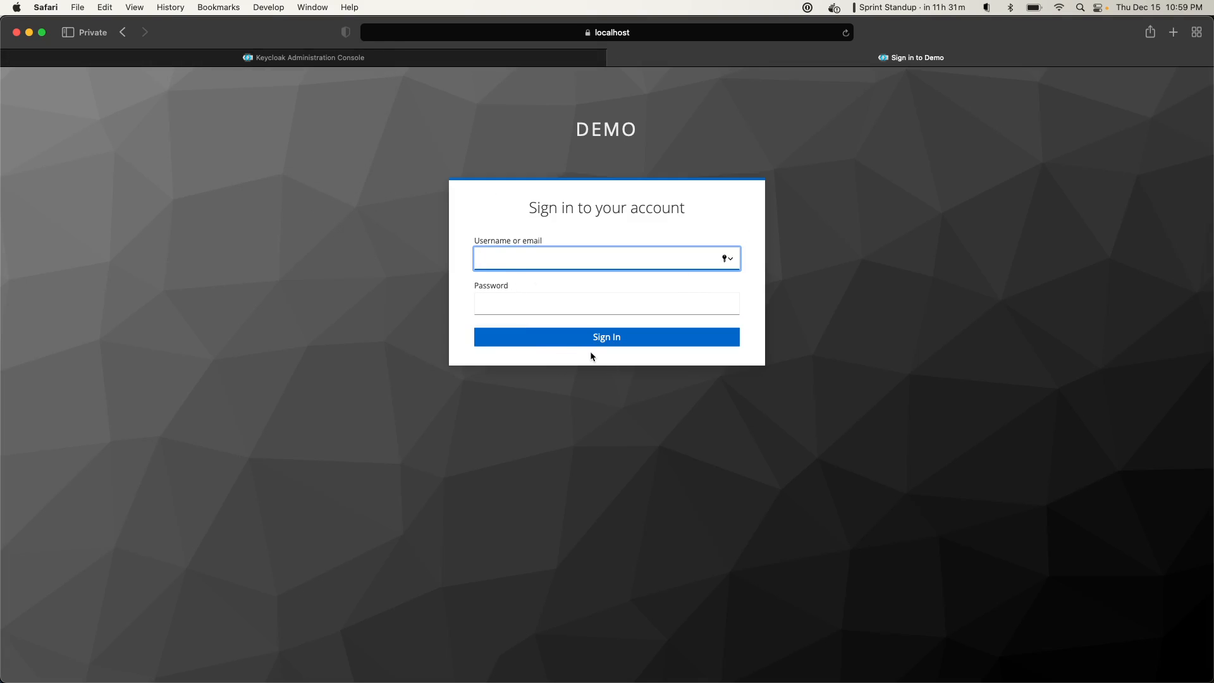
left_click(303, 57)
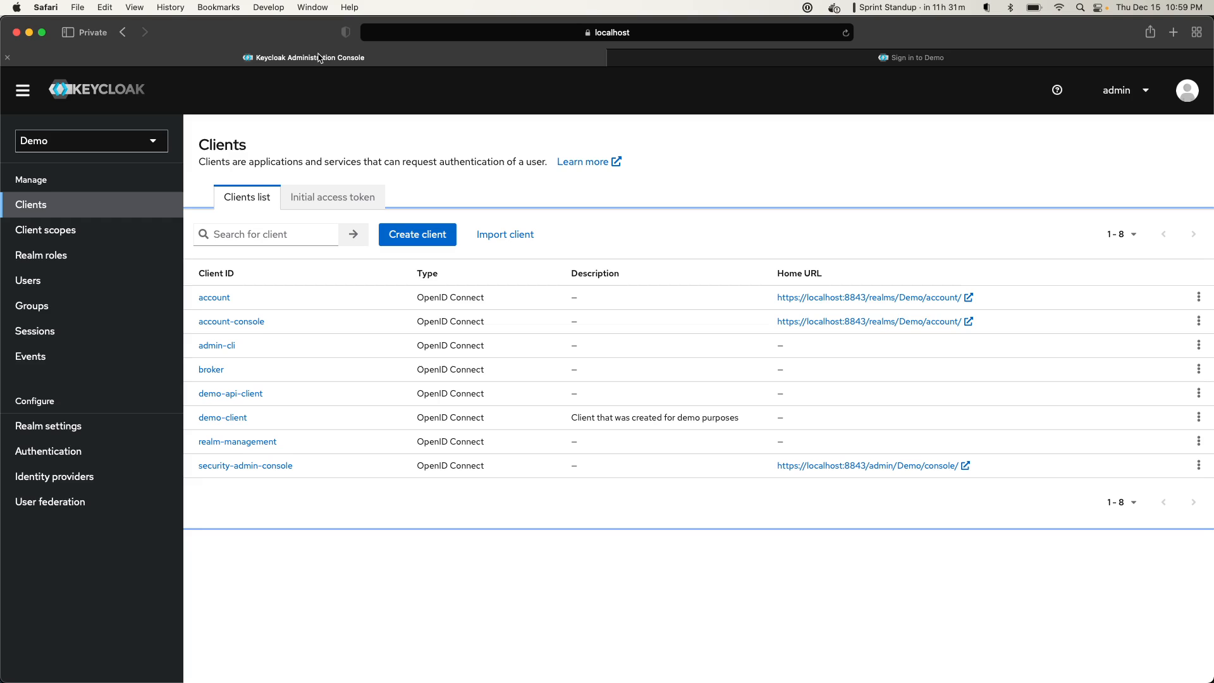
Turn on User registration in the Demo realm's Login settings and revisit its sign-in page
left_click(48, 425)
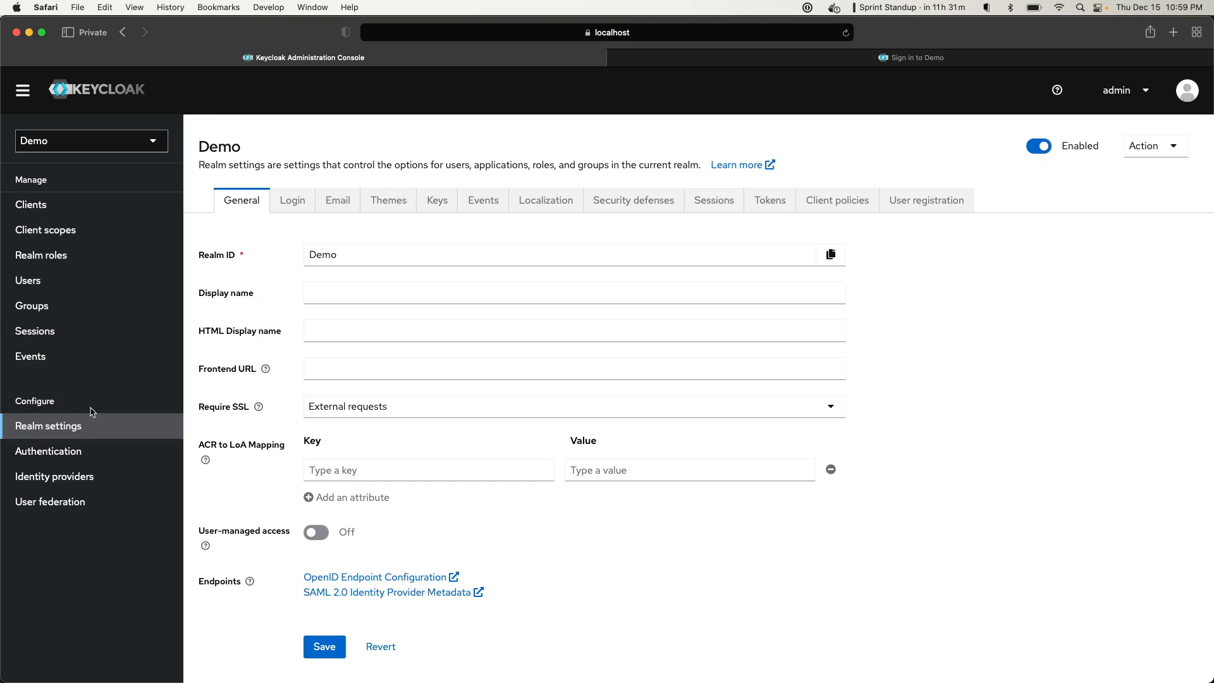
left_click(292, 199)
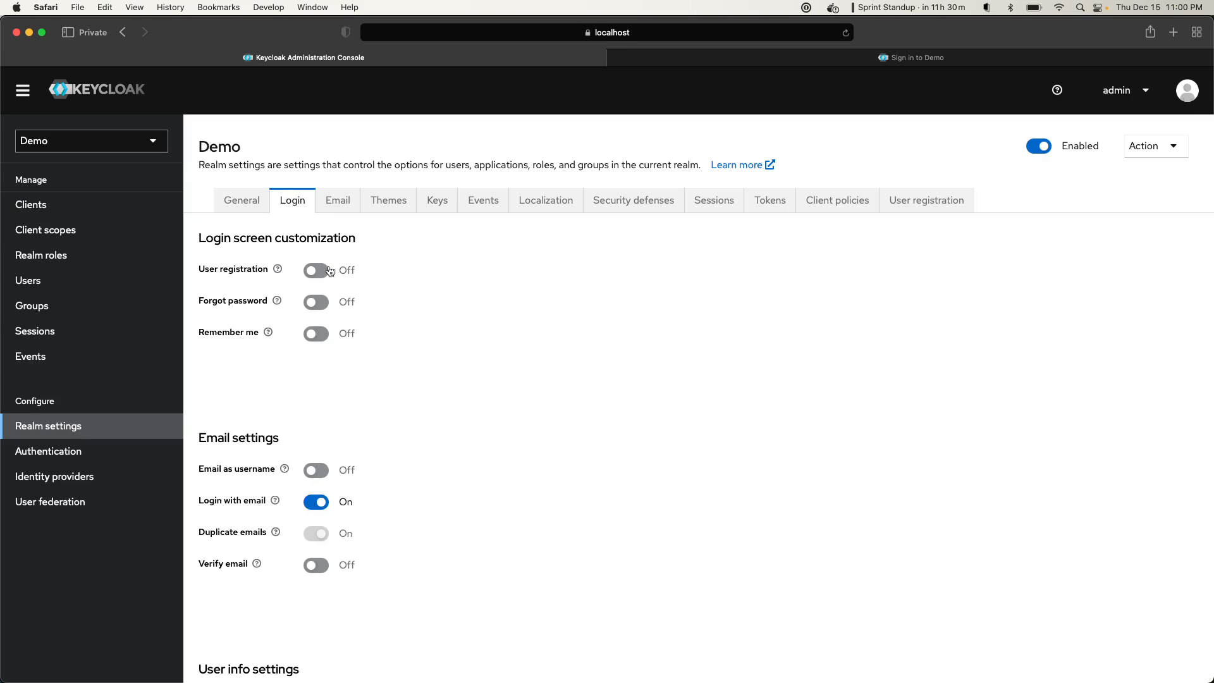
left_click(315, 270)
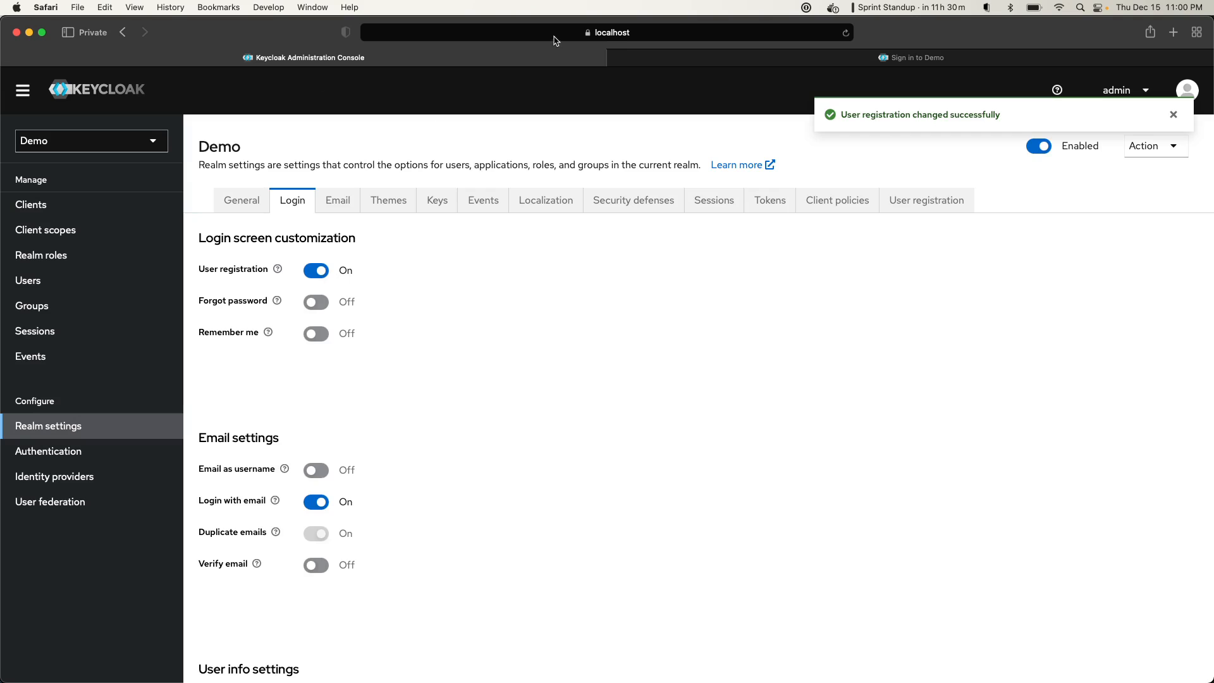
left_click(911, 57)
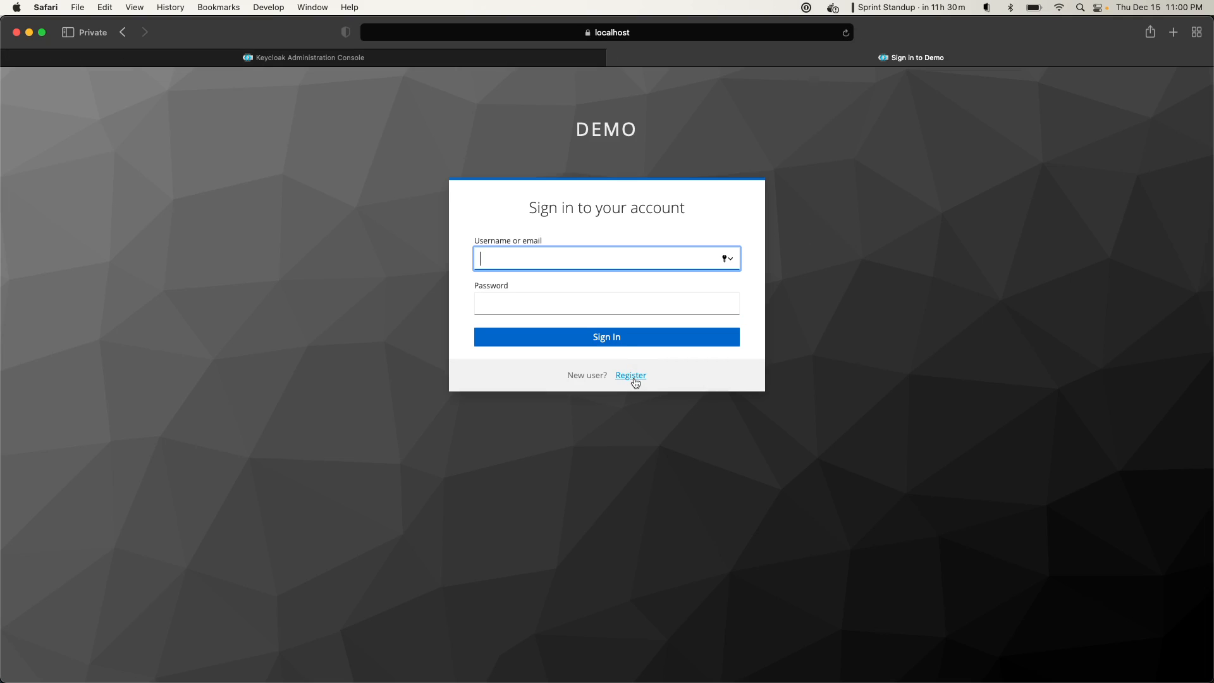
left_click(631, 375)
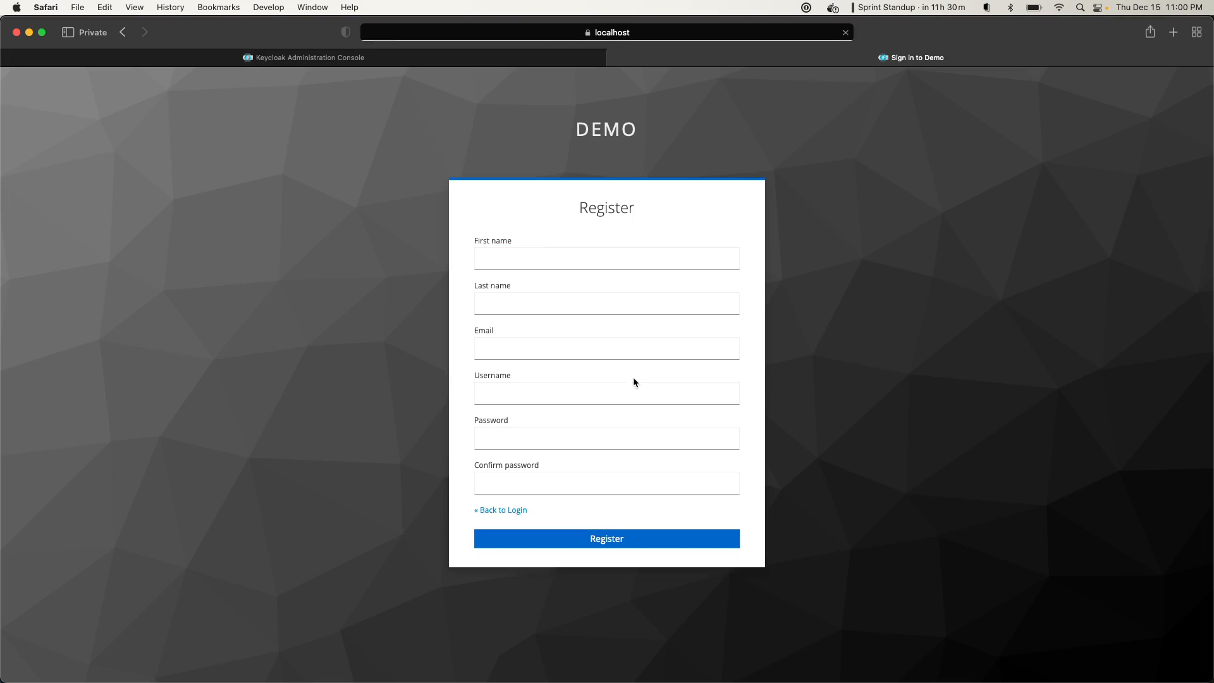
left_click(606, 258)
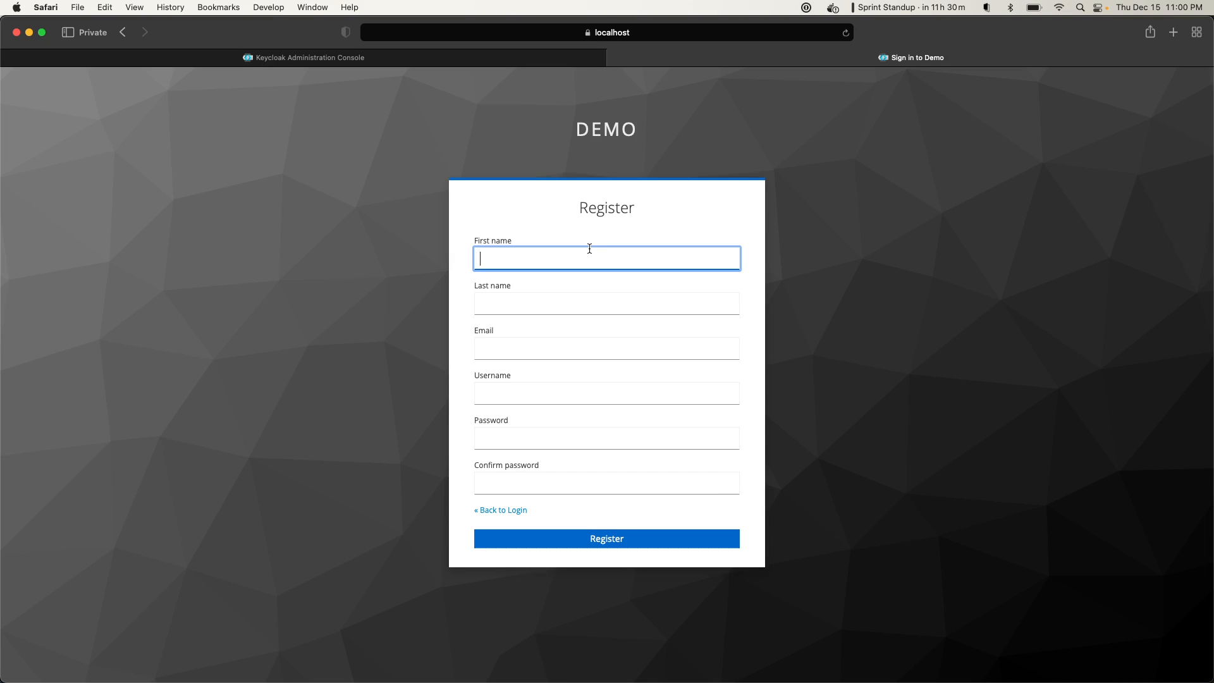
type("New")
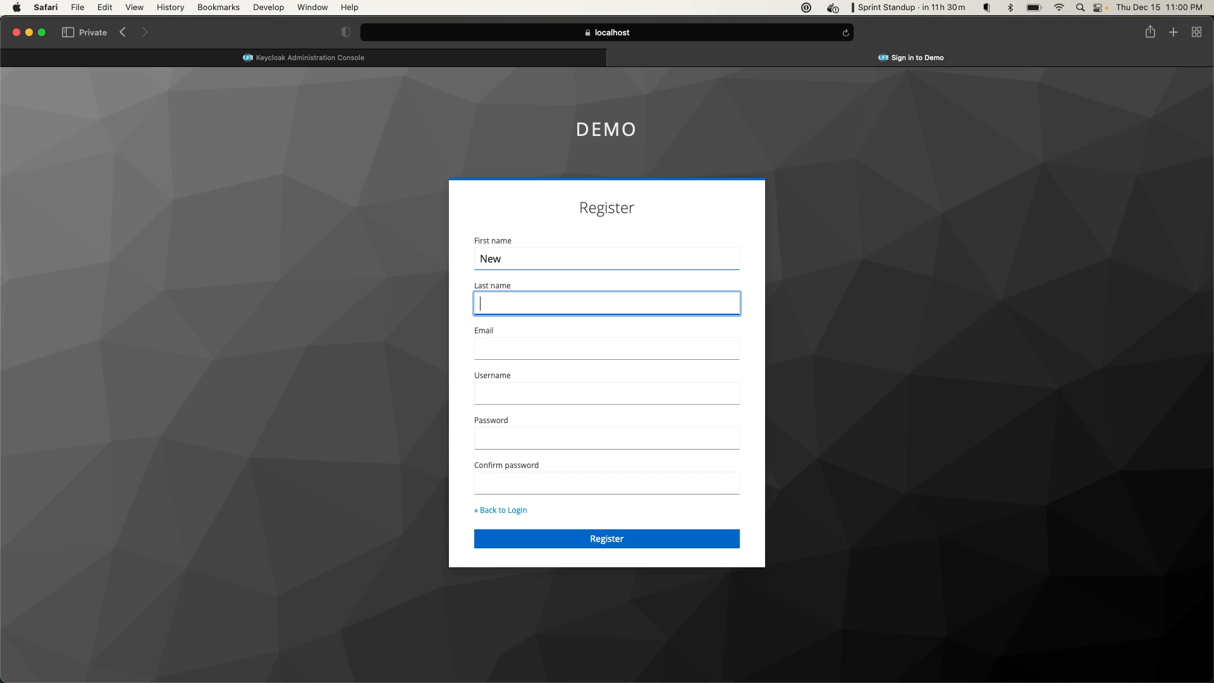
type("User")
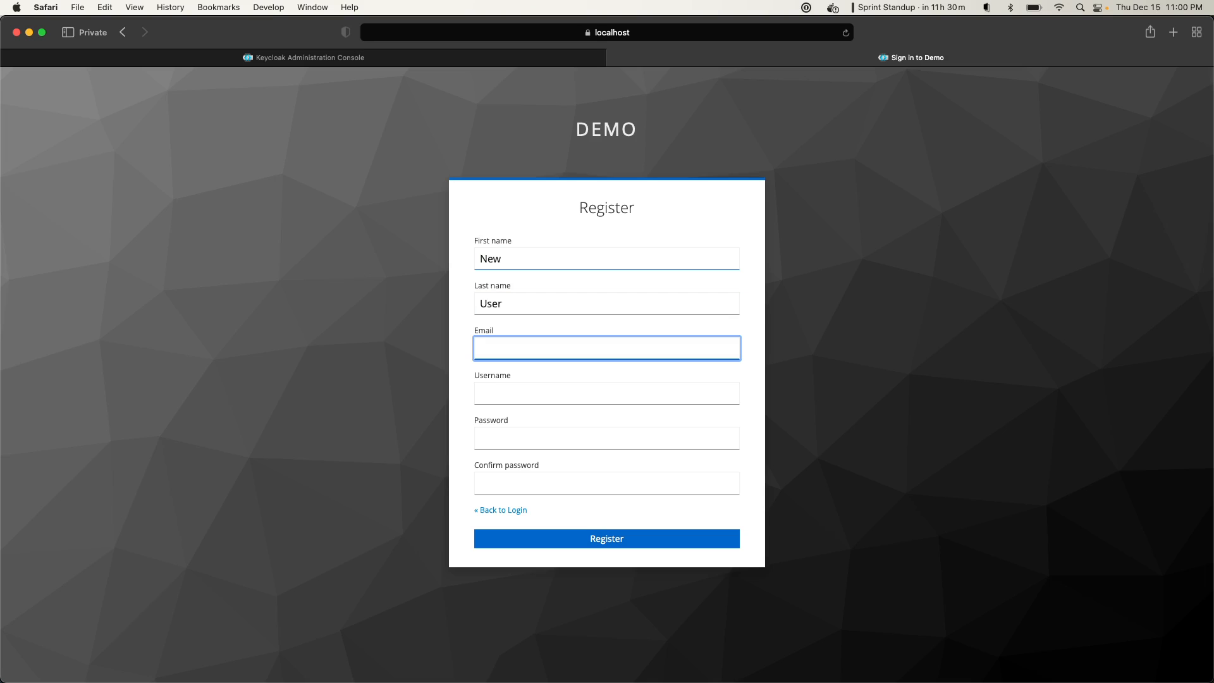
type("new@user.com")
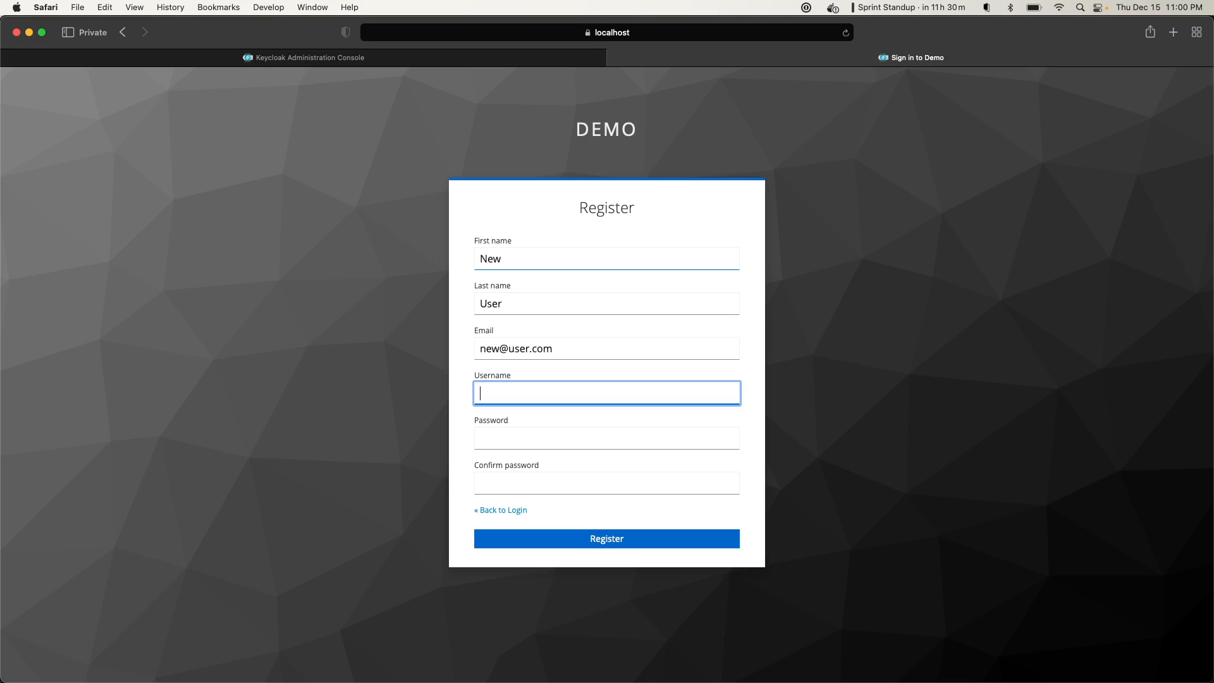
type("new")
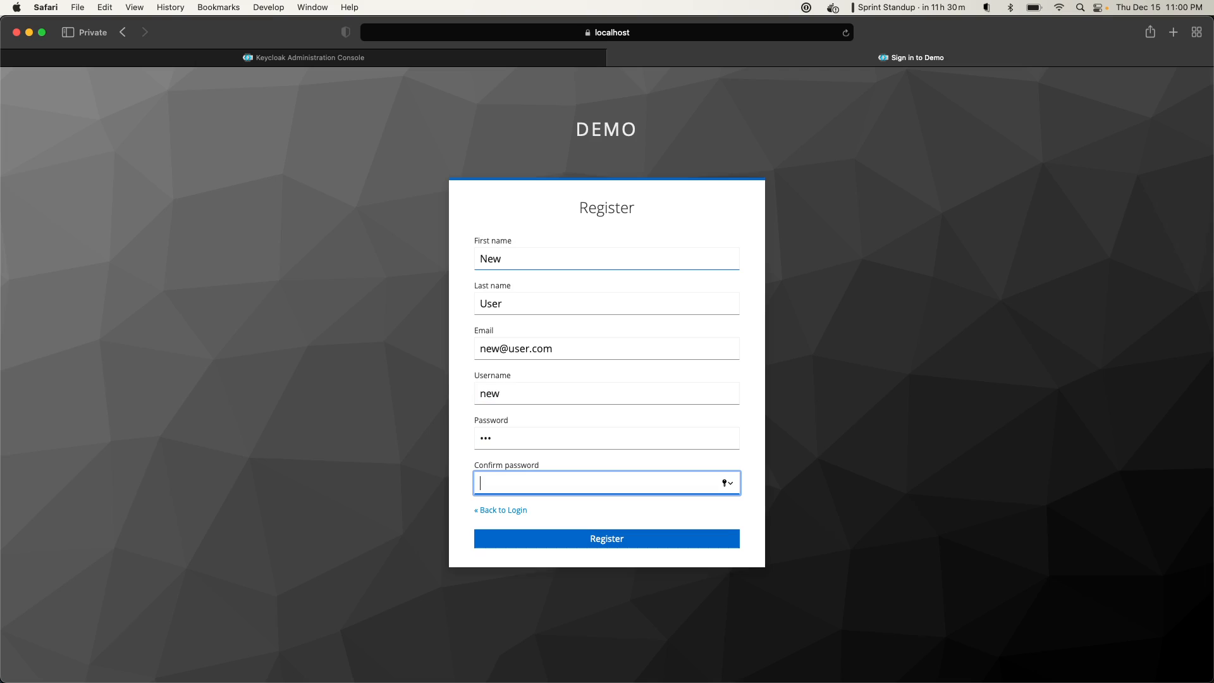
Enter the matching password and submit the registration for user new
type("•••")
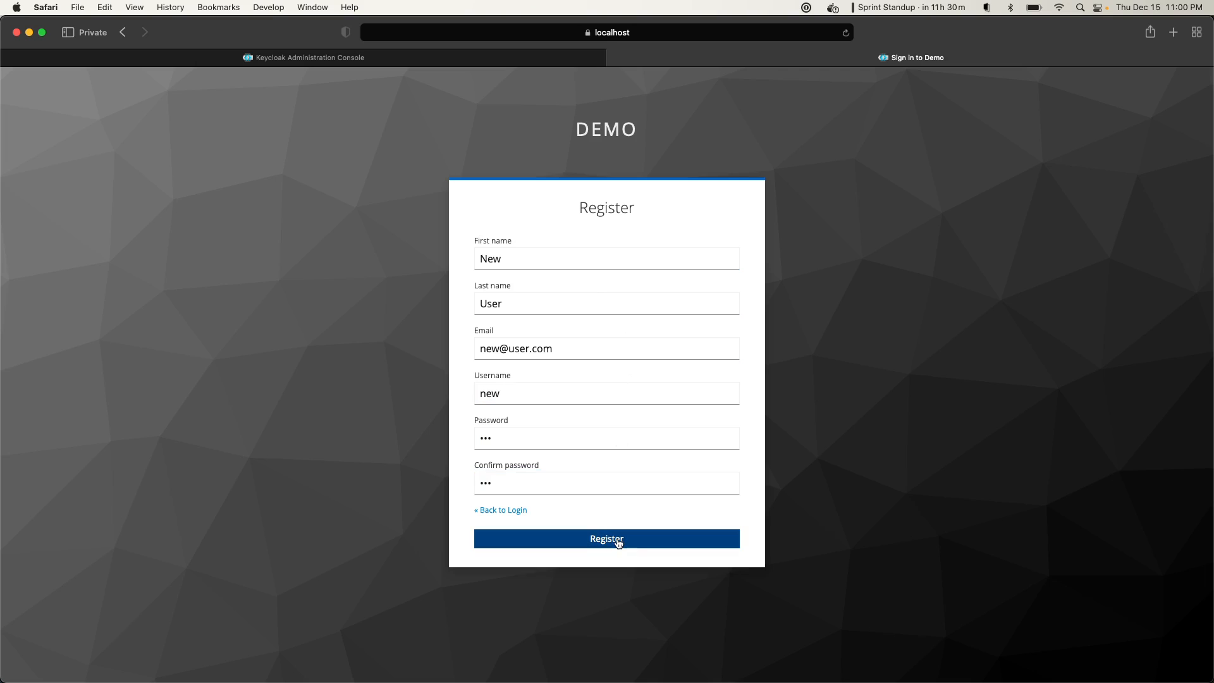
left_click(607, 538)
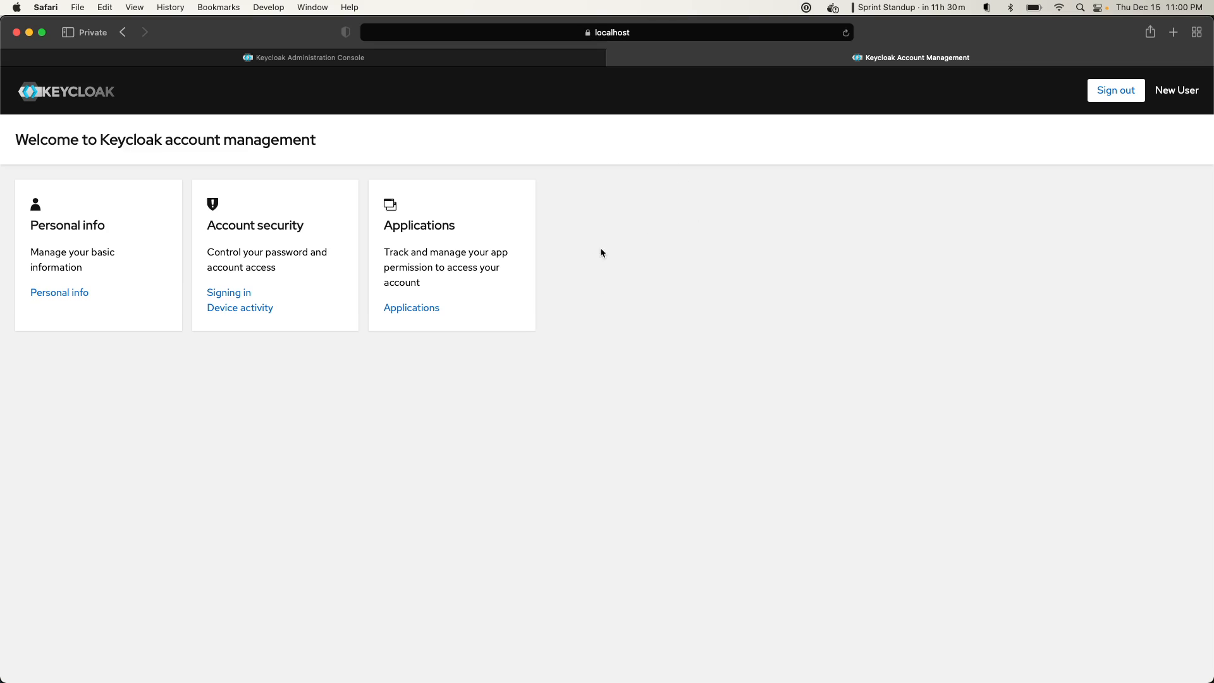
mouse_move(819, 194)
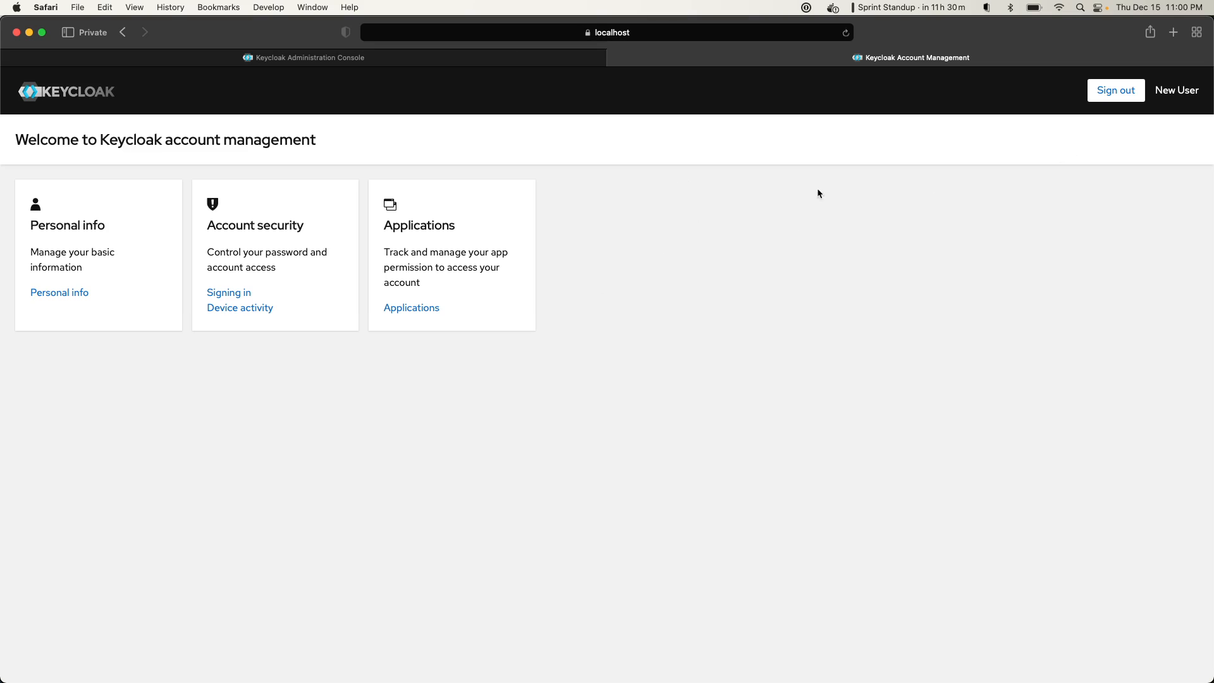
mouse_move(705, 273)
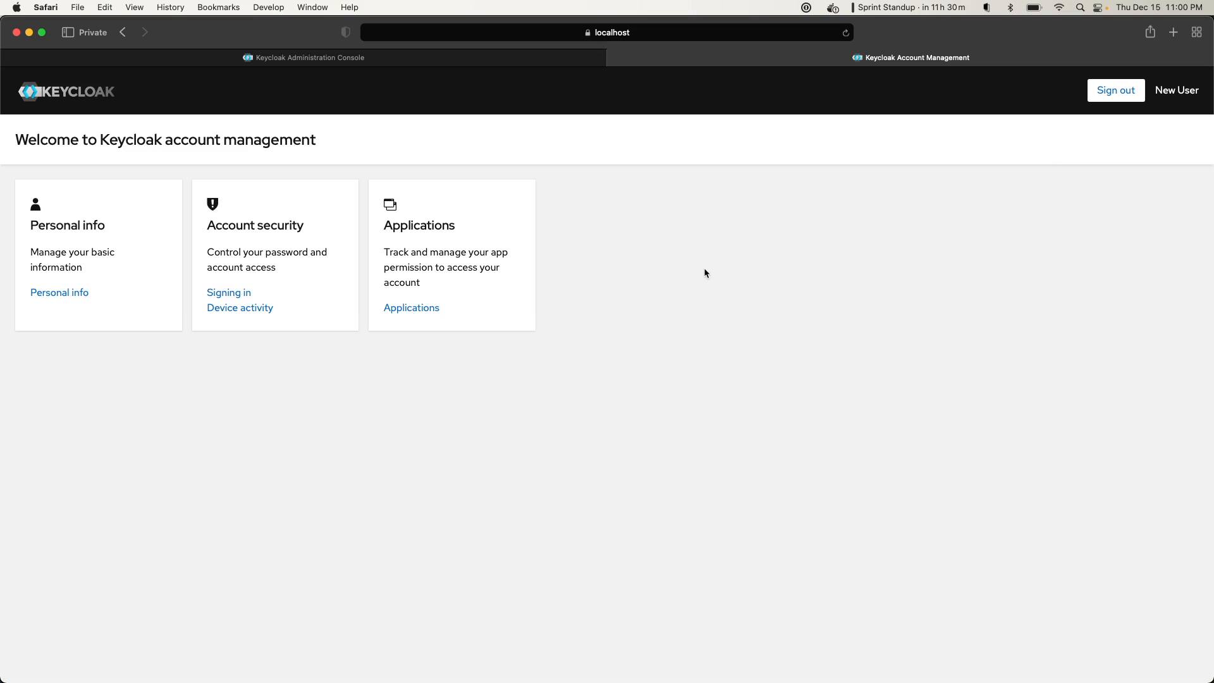
mouse_move(779, 272)
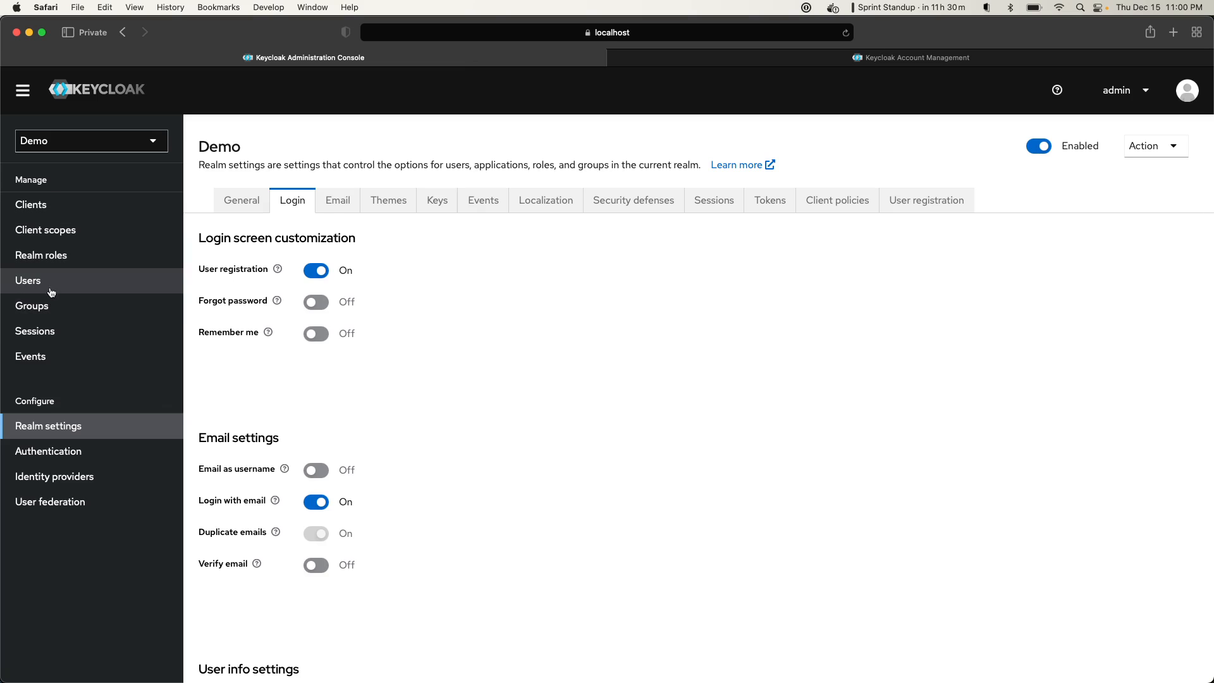
Find user new in the Demo realm's Users list and open their details
left_click(28, 280)
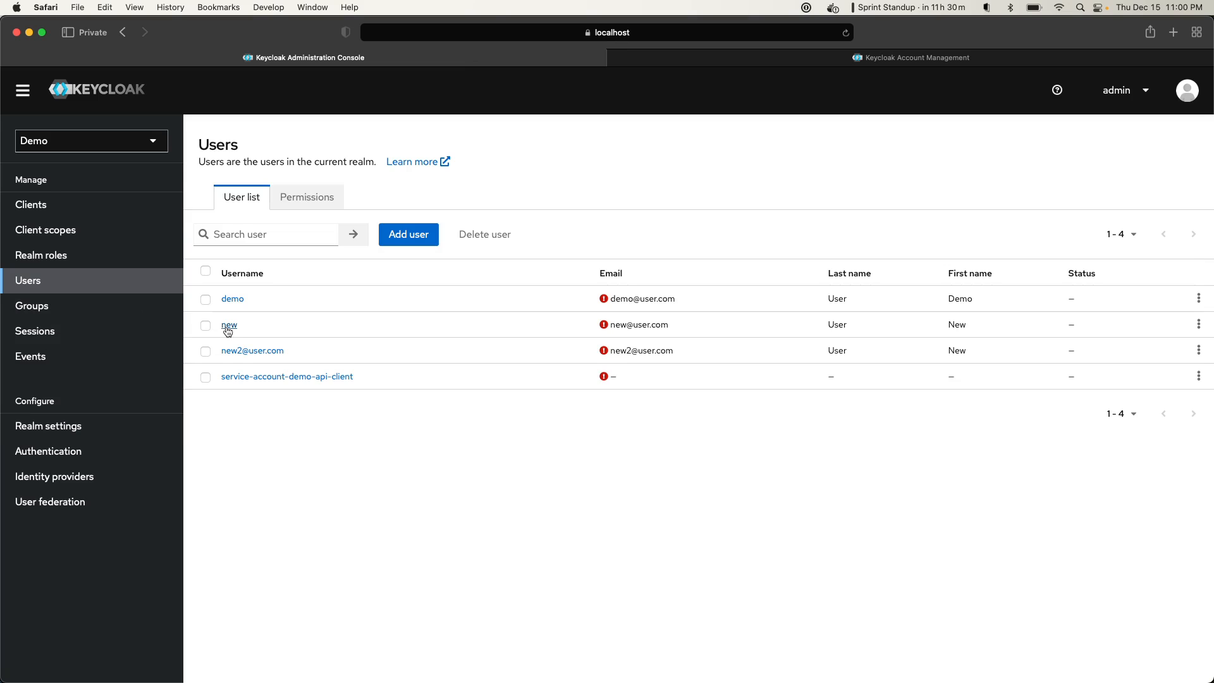
left_click(228, 325)
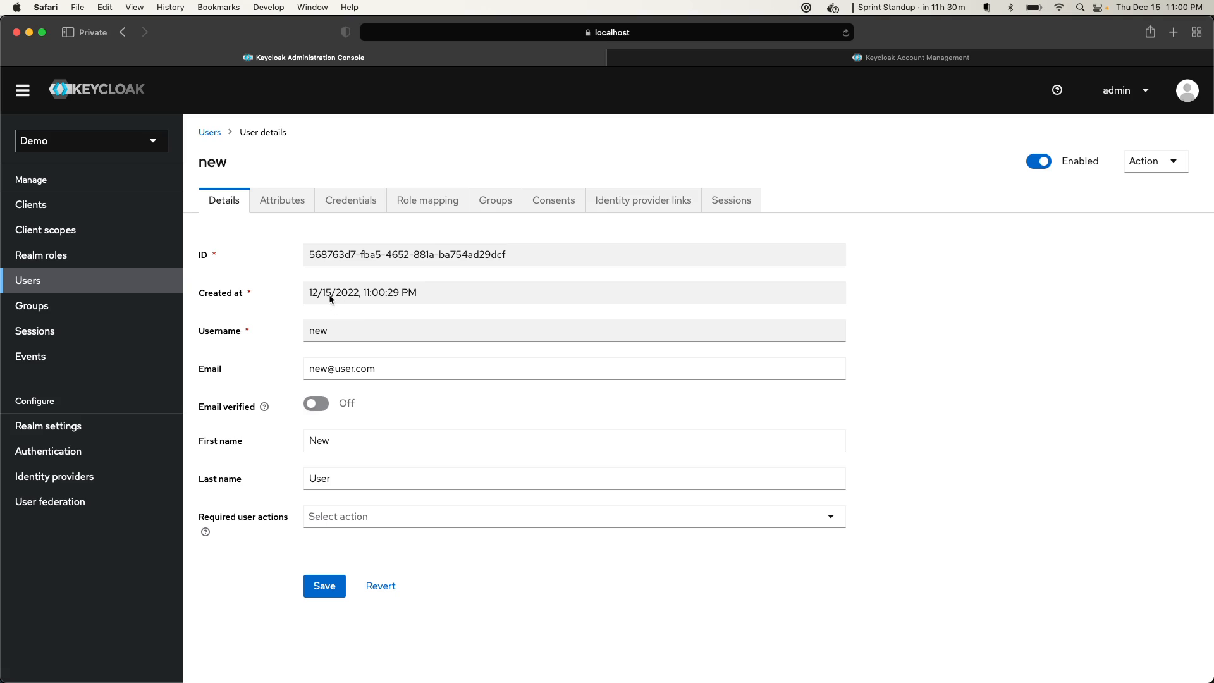
mouse_move(379, 297)
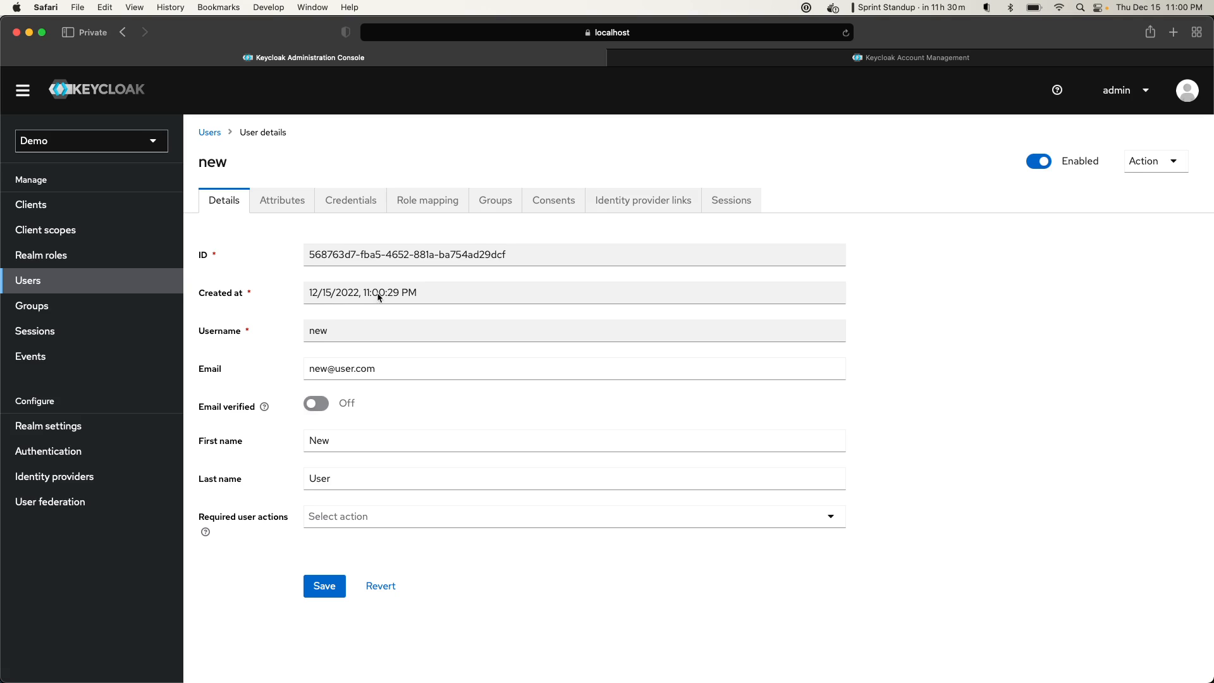
mouse_move(1184, 14)
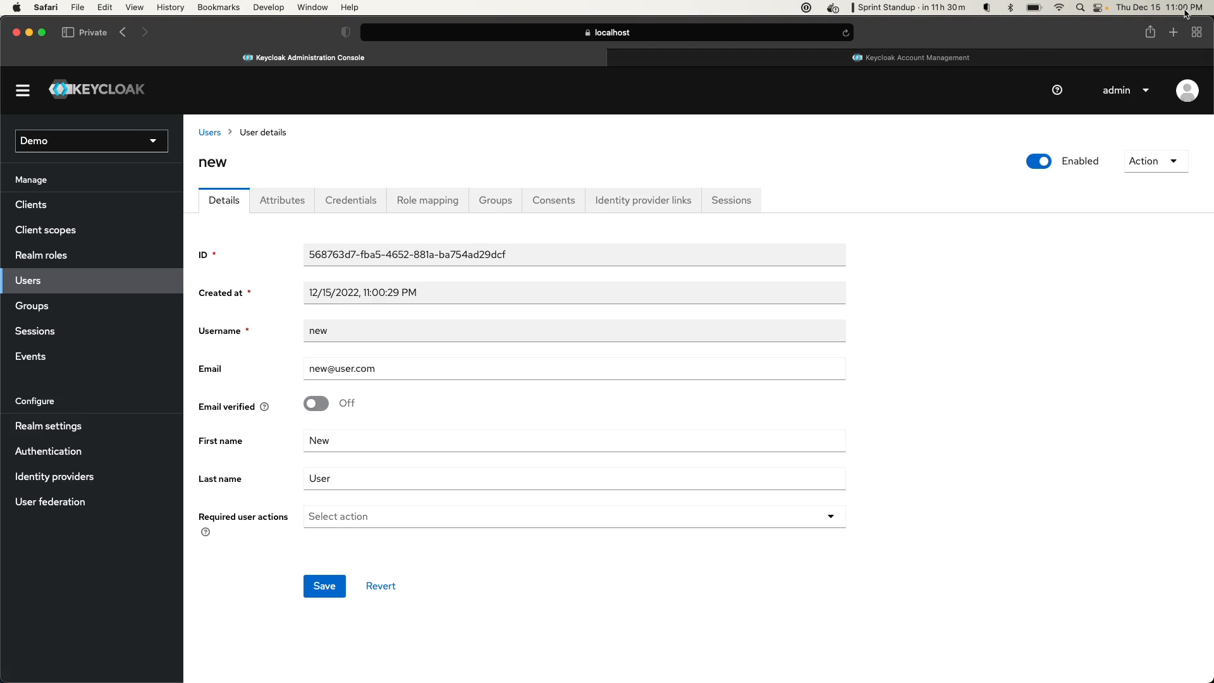
left_click(494, 441)
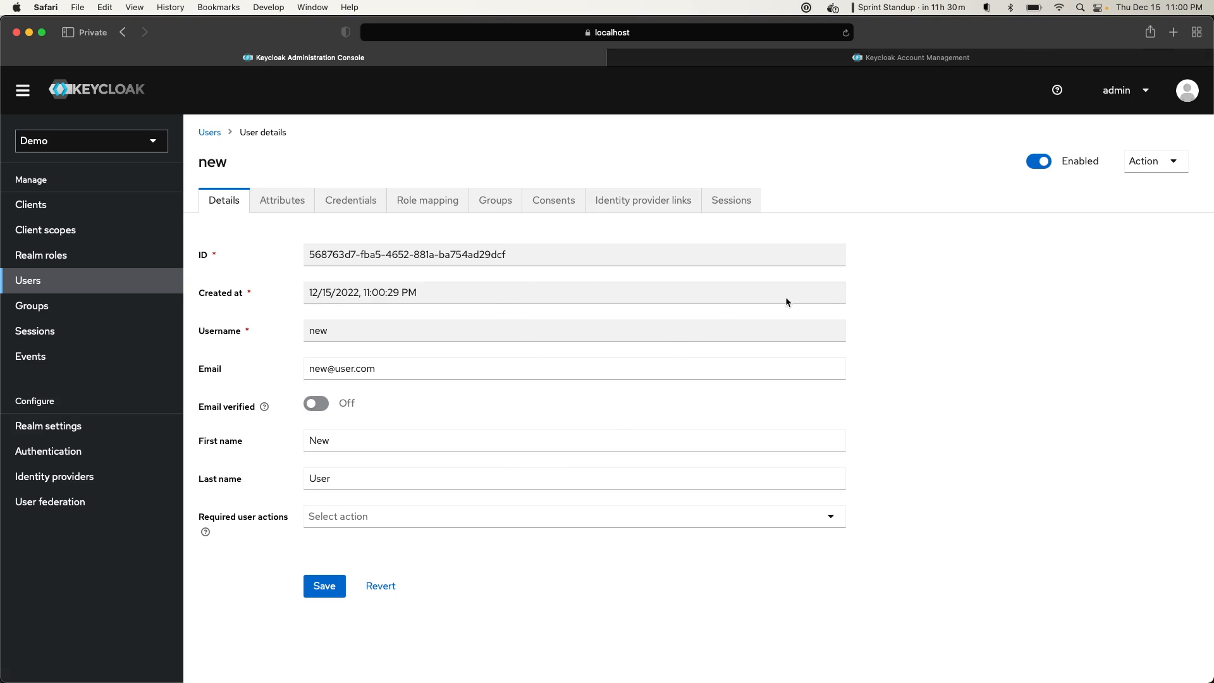
mouse_move(871, 258)
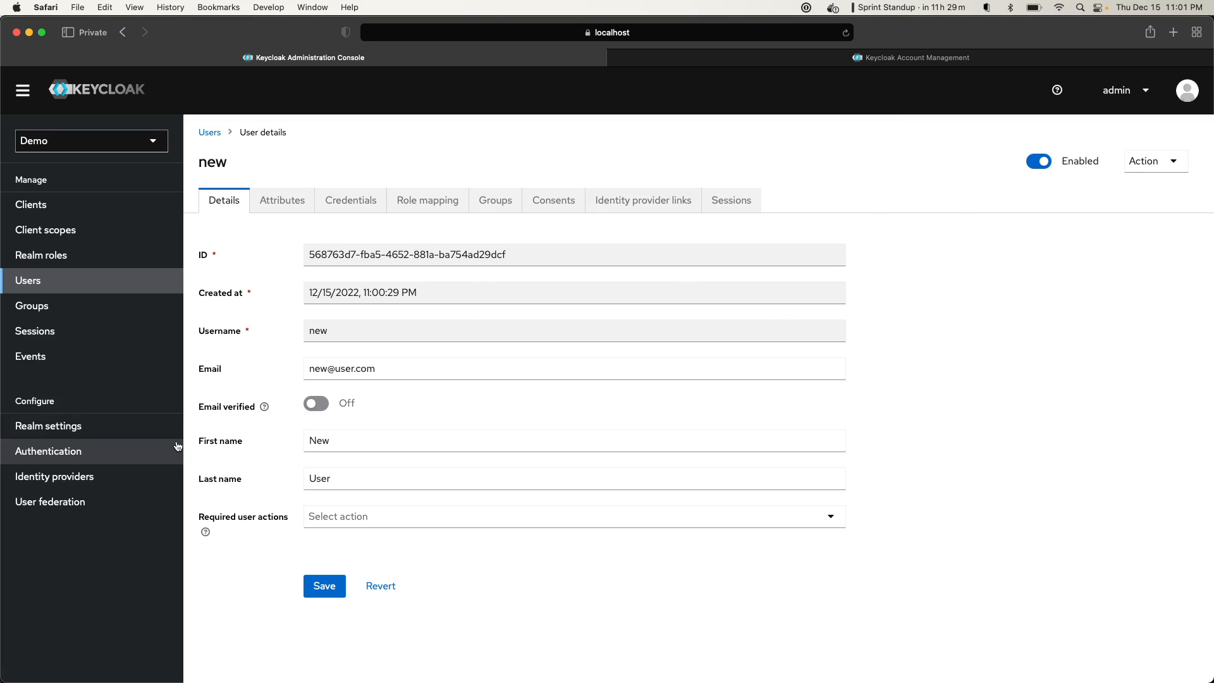
mouse_move(1064, 581)
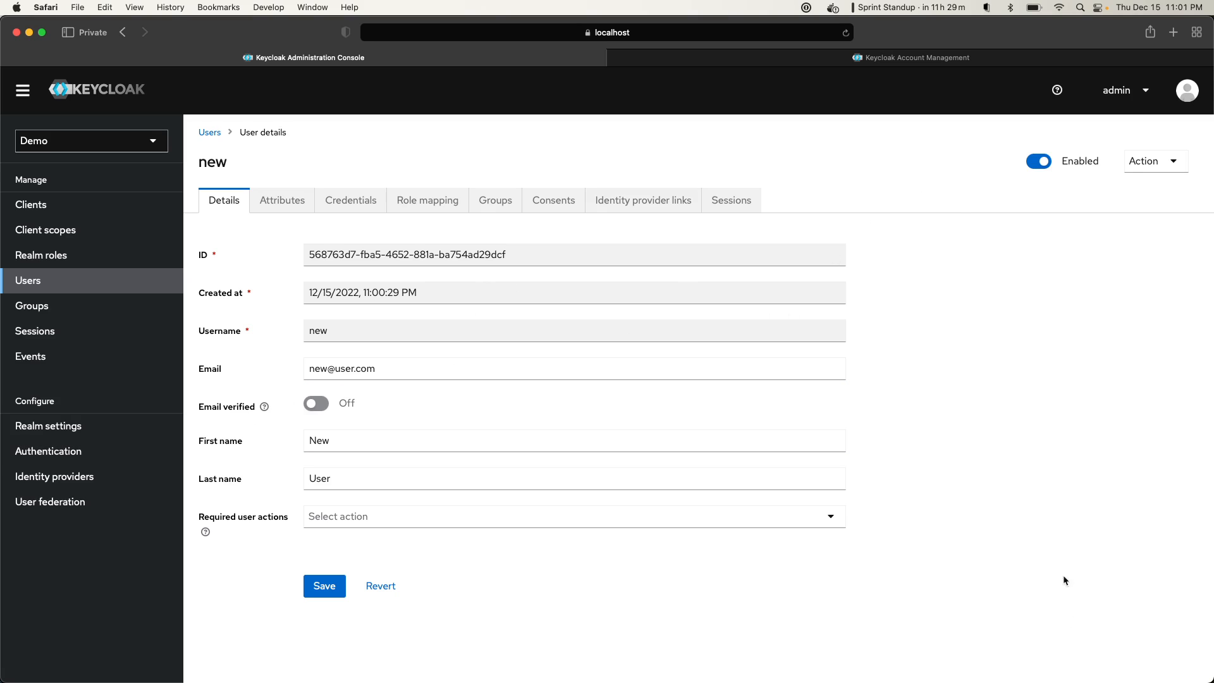